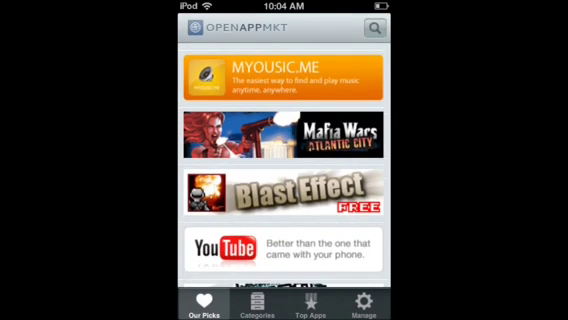
Reach OpenAppMkt's search screen with an empty query field ready for typing
scroll("down", 3)
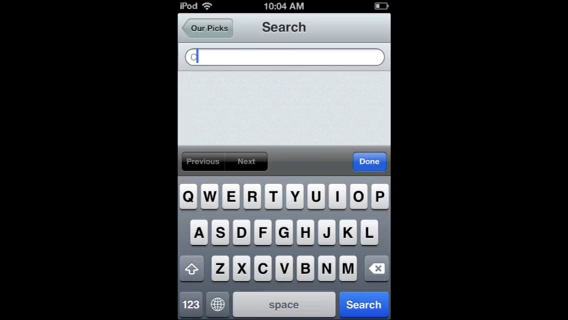
Search the store for 'Cydia' and browse the matching listings to the free Cydia entry
type("Cydia")
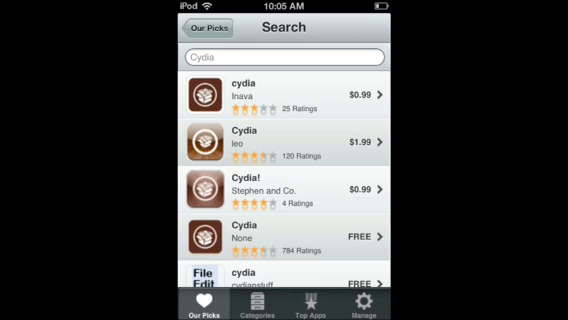
scroll("down", 3)
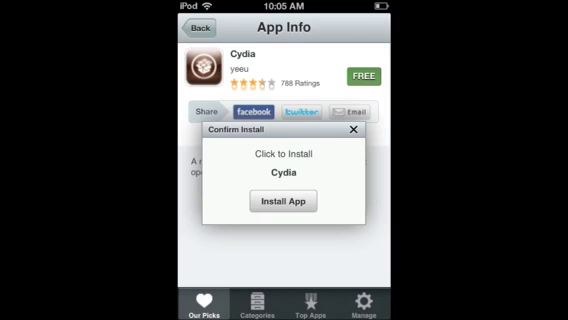
Confirm Install App so Cydia lands as an icon on the iPod home screen
left_click(284, 200)
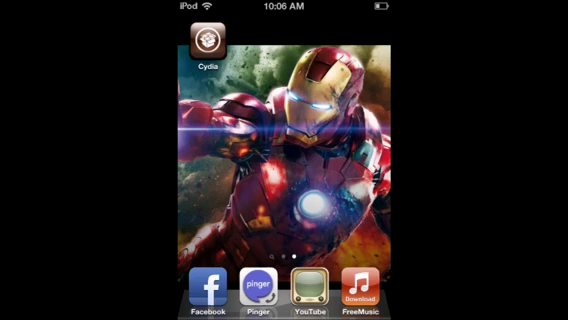
Launch Cydia from the home screen, landing on OpenAppMkt's rating and comments page for it
left_click(196, 52)
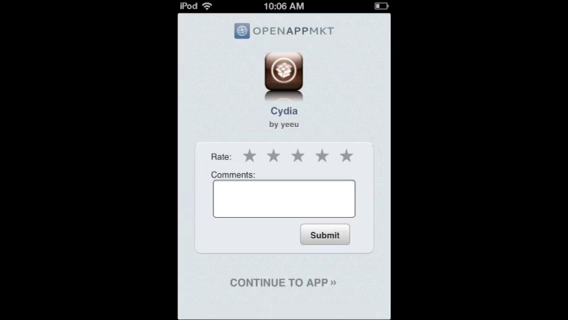